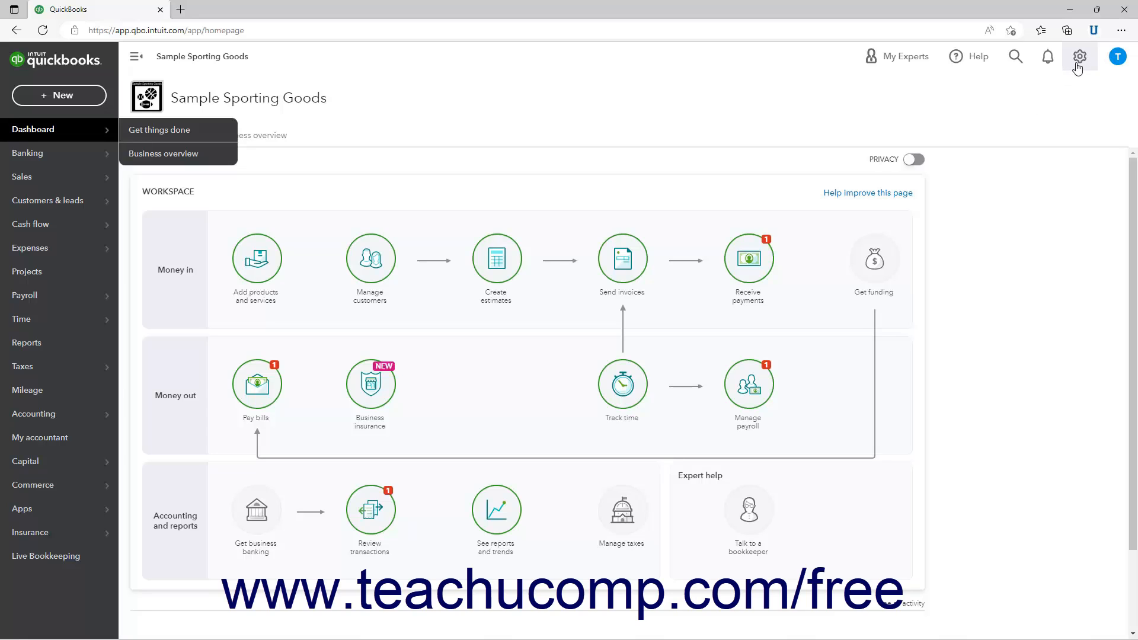
Step: From the gear menu's Tools section, go to the Audit Log for Sample Sporting Goods
{"action": "left_click", "coordinate": [1079, 56]}
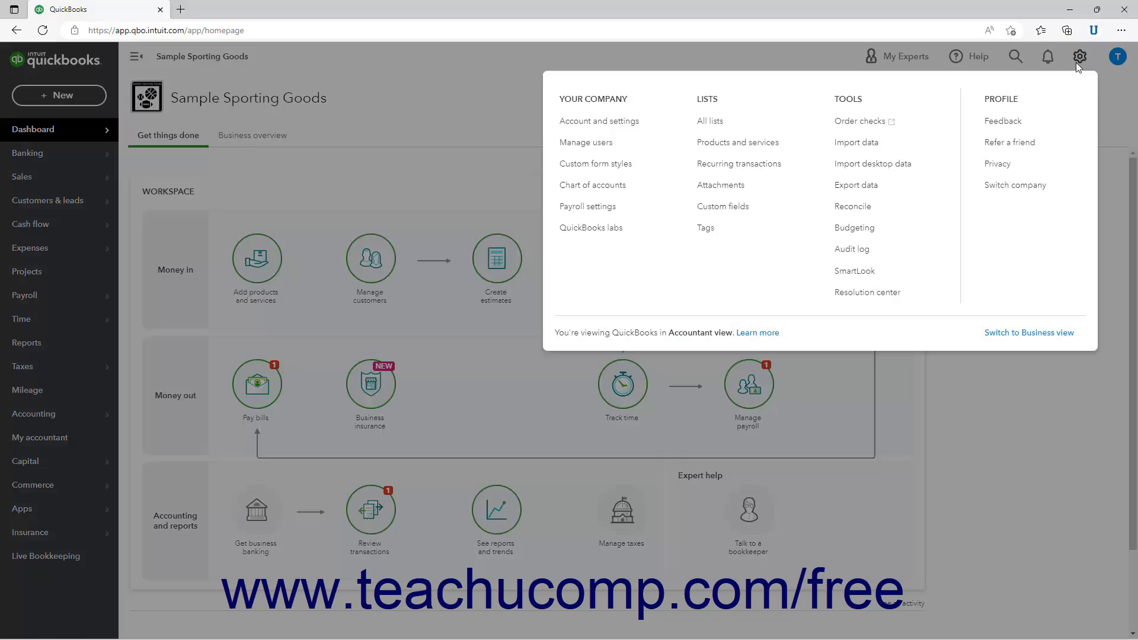
{"action": "mouse_move", "coordinate": [851, 249]}
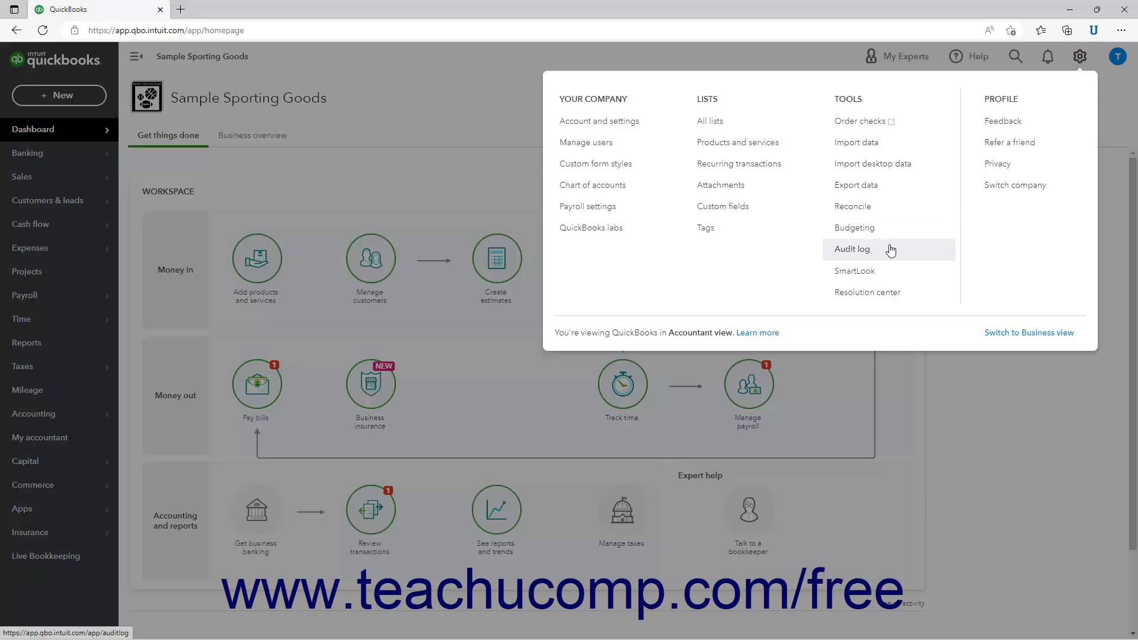
{"action": "left_click", "coordinate": [852, 249]}
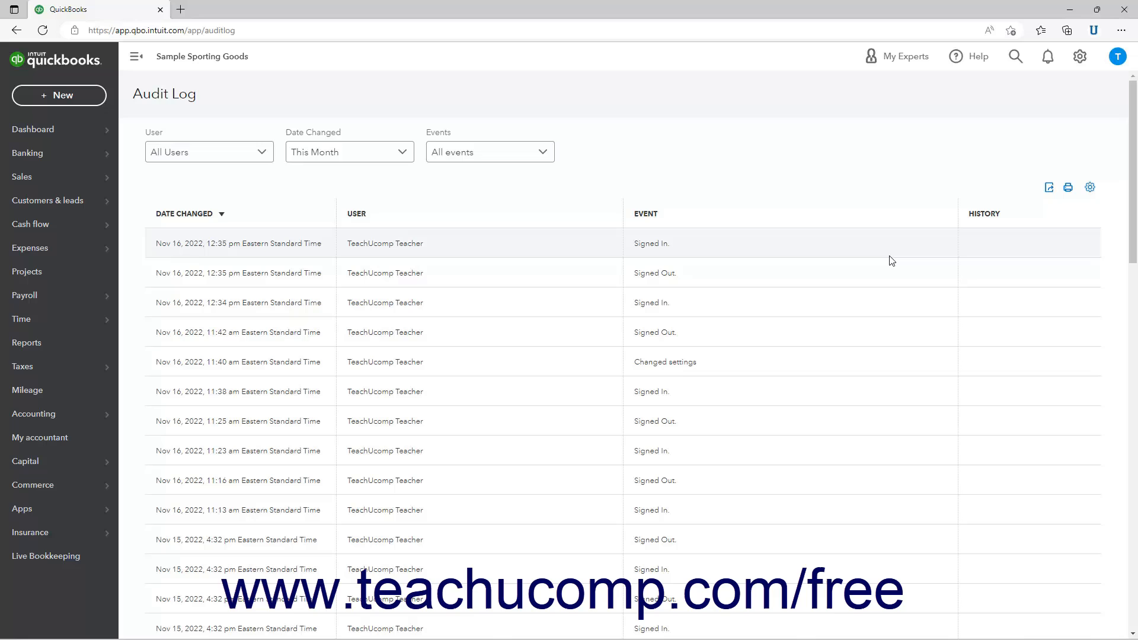
{"action": "scroll", "scroll_direction": "down", "scroll_amount": 3}
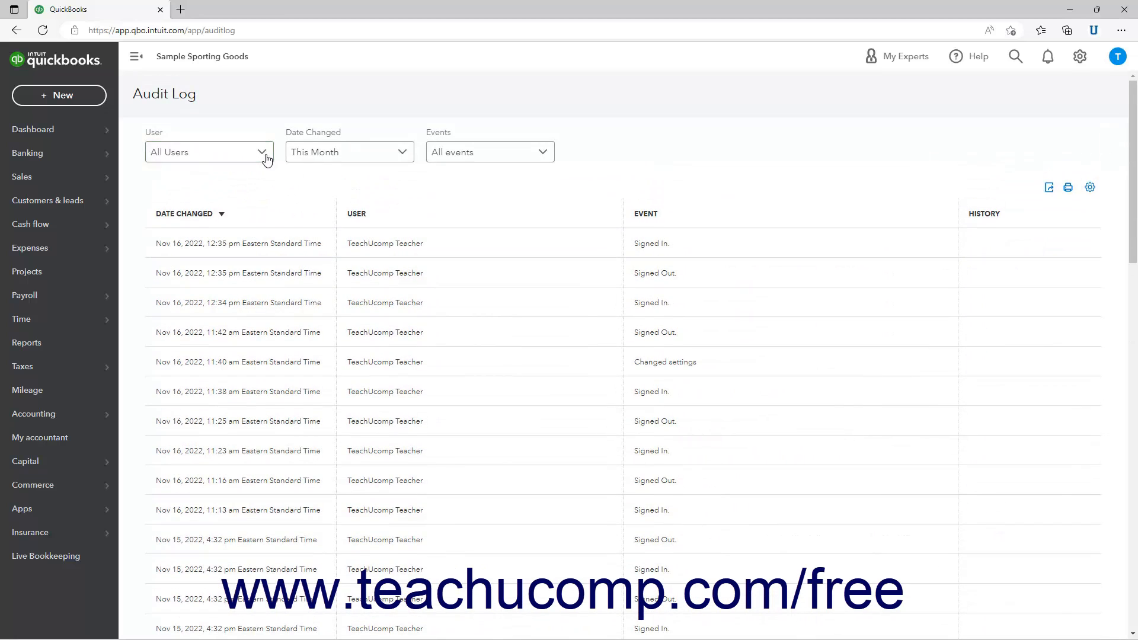
{"action": "left_click", "coordinate": [208, 152]}
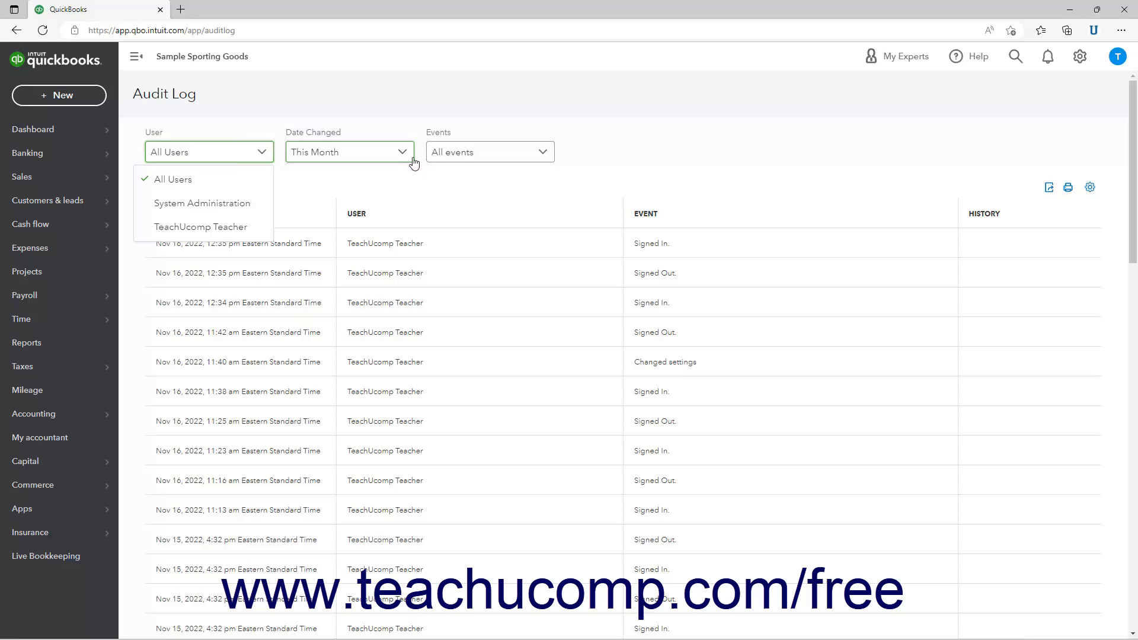
{"action": "left_click", "coordinate": [348, 151]}
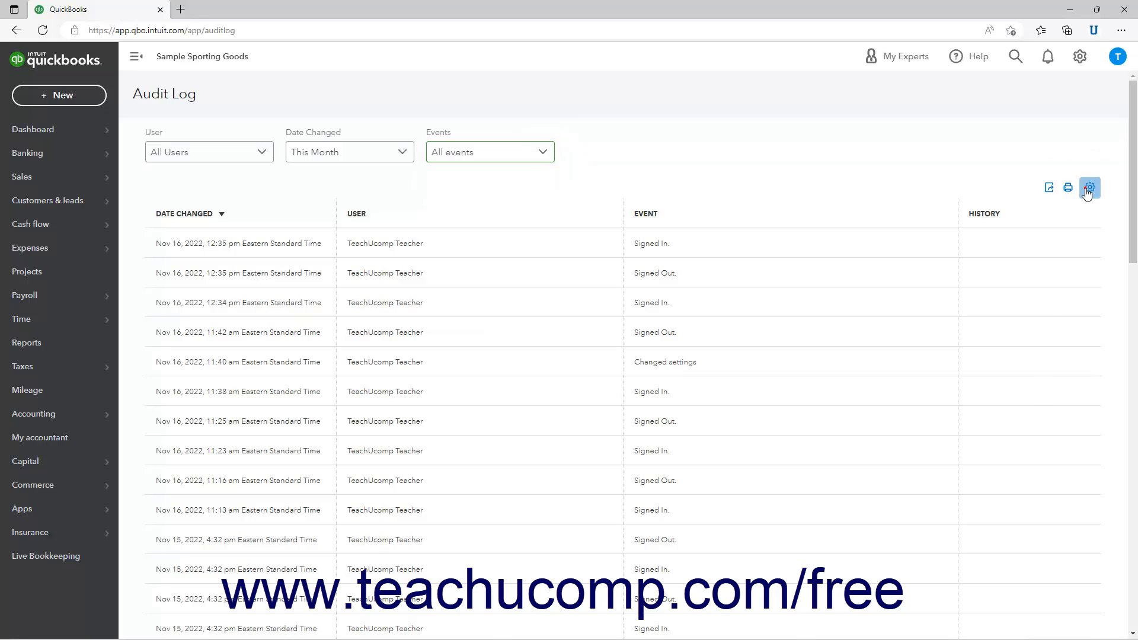
{"action": "left_click", "coordinate": [1089, 186]}
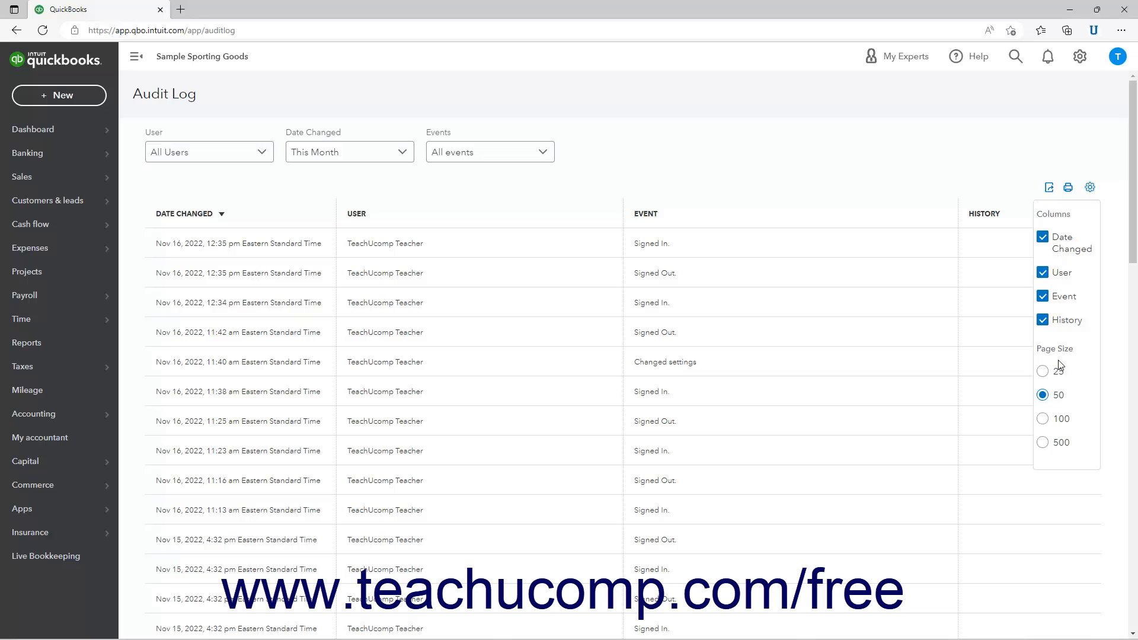
{"action": "left_click", "coordinate": [1089, 188]}
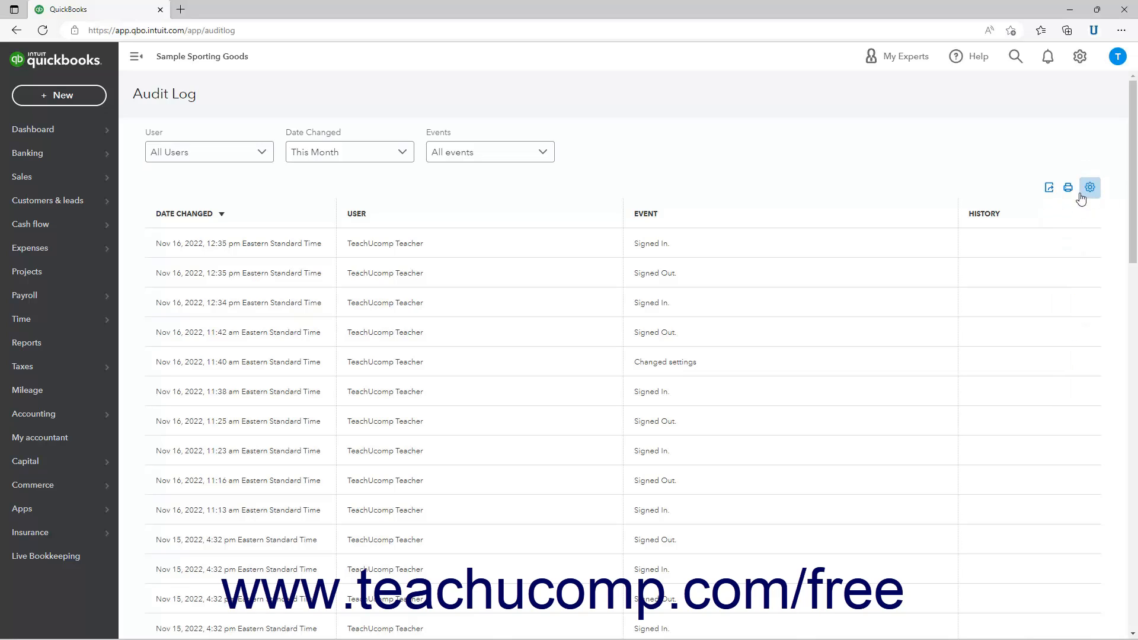
{"action": "mouse_move", "coordinate": [1068, 187]}
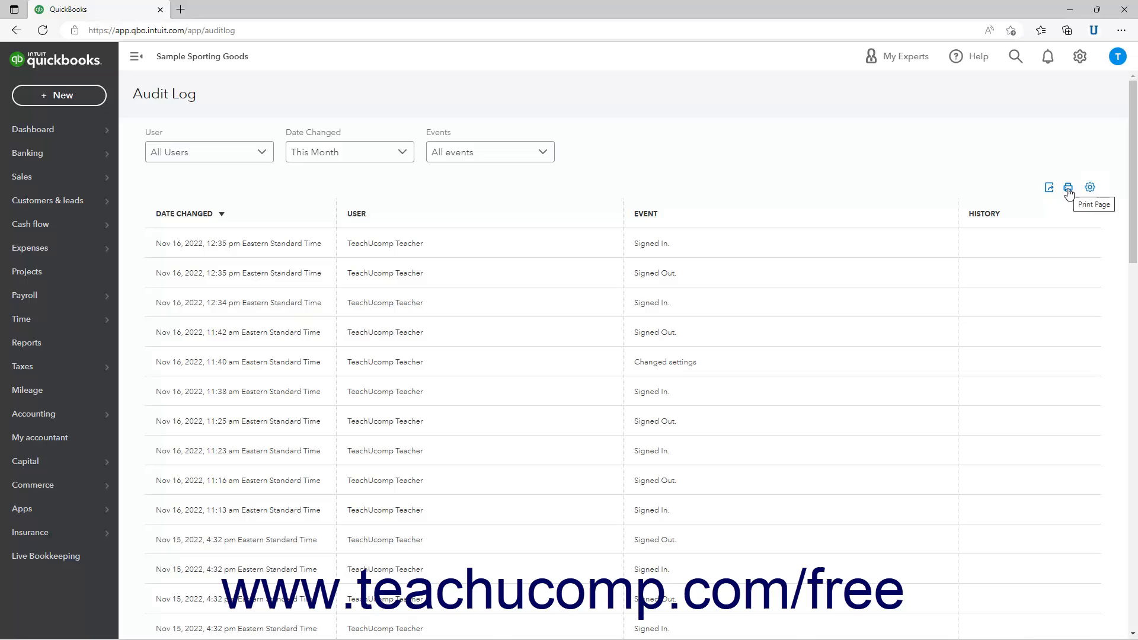
Step: Send the audit log listing to Edge's Print dialog, showing a 4-page preview
{"action": "left_click", "coordinate": [1067, 187]}
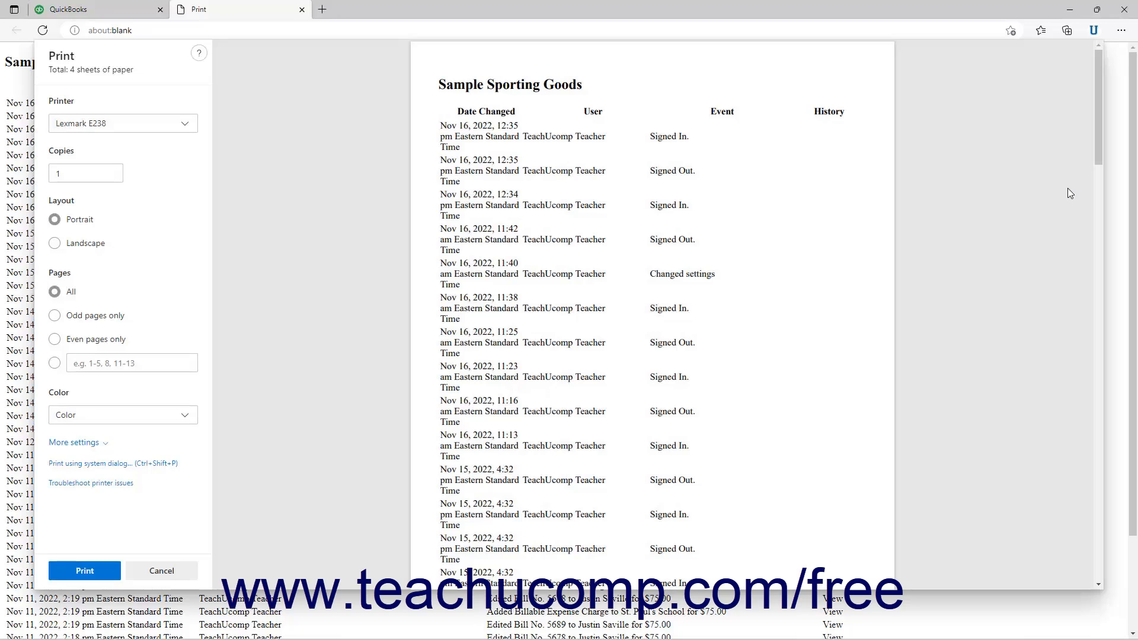
{"action": "mouse_move", "coordinate": [1051, 191]}
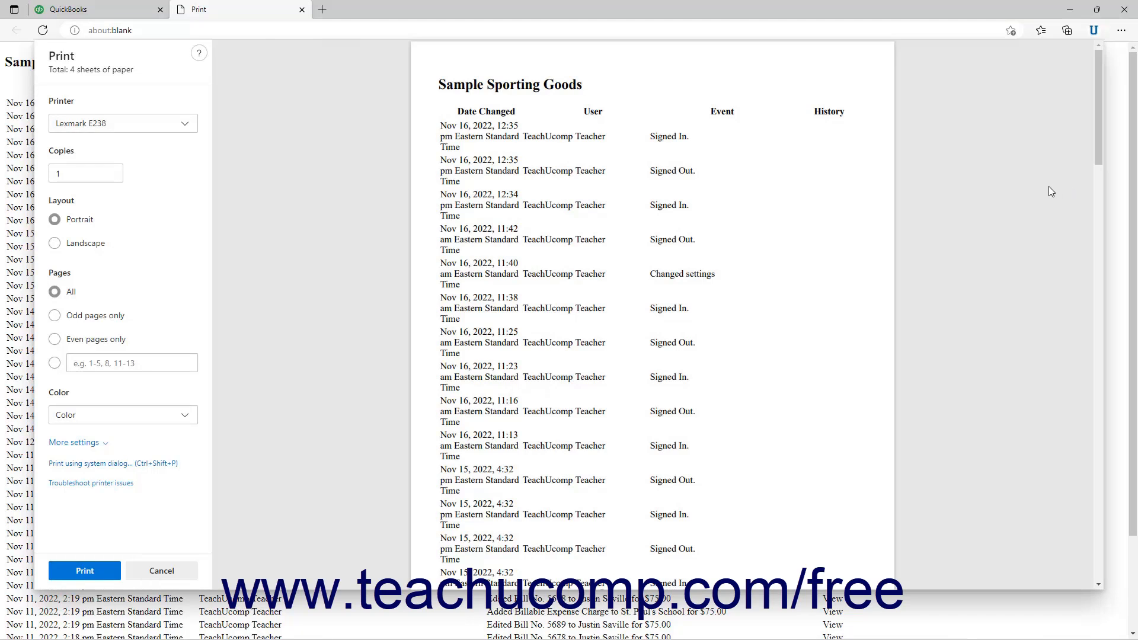
{"action": "mouse_move", "coordinate": [985, 187]}
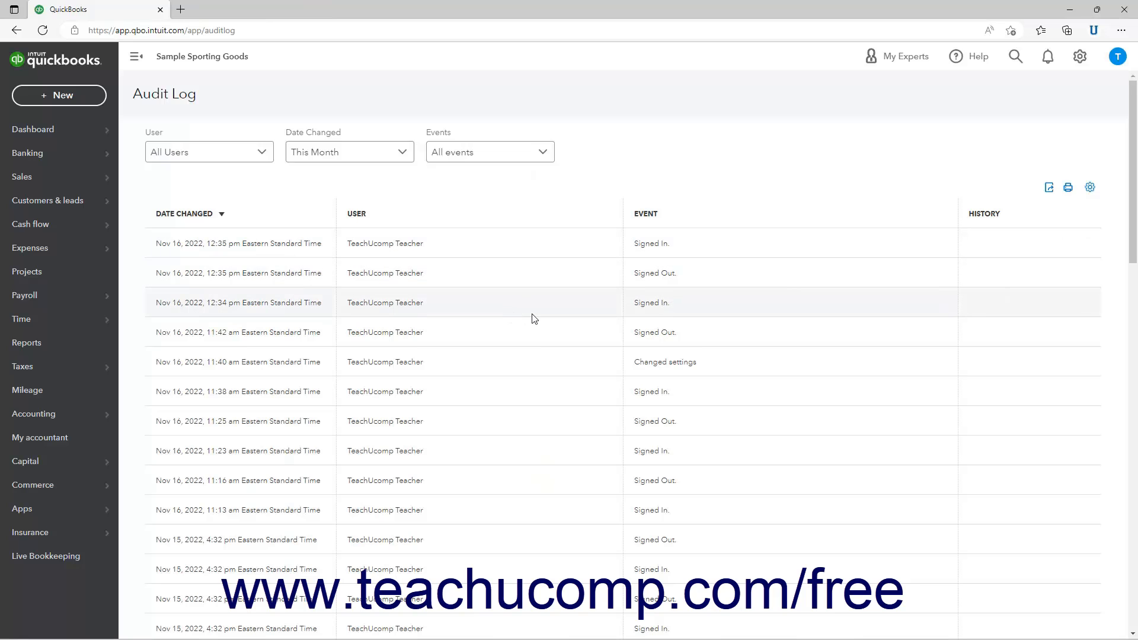
{"action": "mouse_move", "coordinate": [786, 370]}
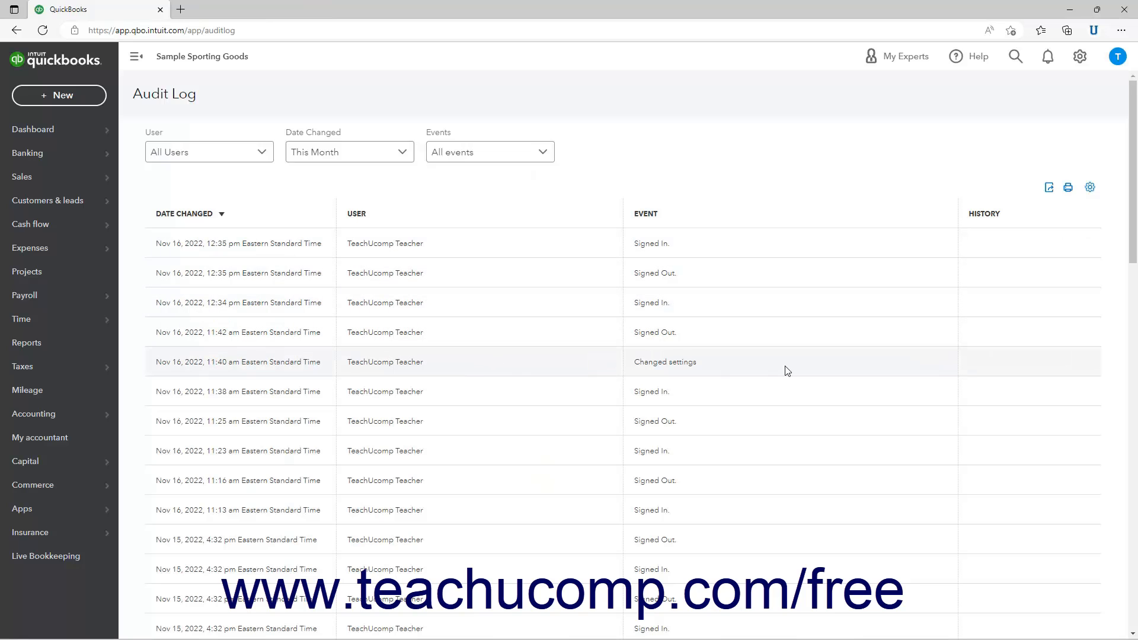
Step: Scroll the Audit Log down toward the Invoice No. 1012 event
{"action": "scroll", "scroll_direction": "down", "scroll_amount": 3}
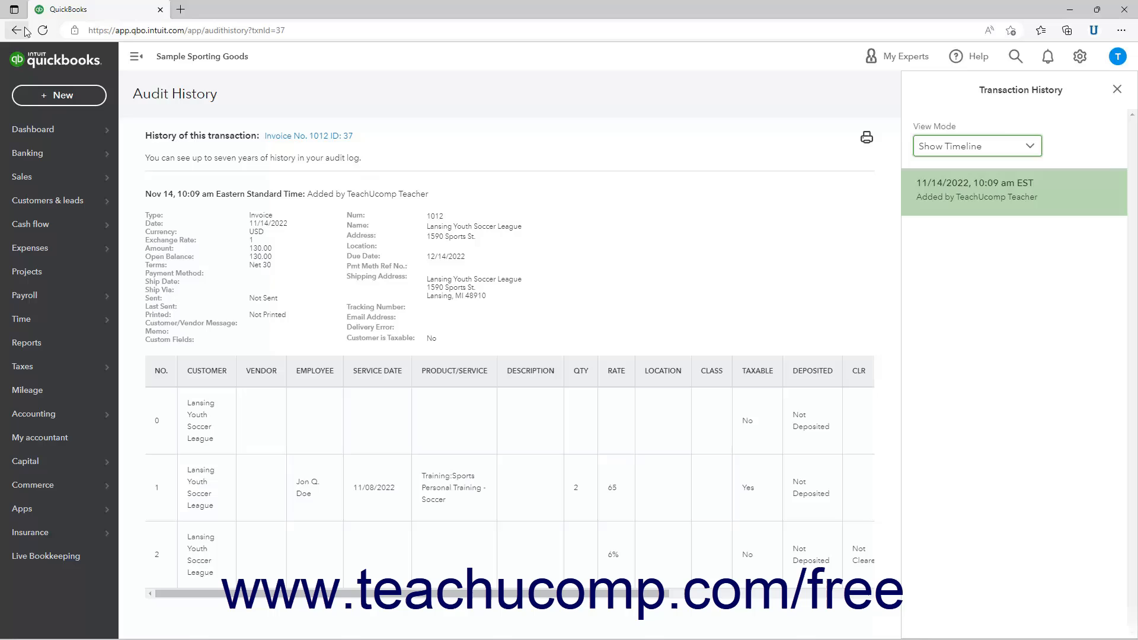
{"action": "mouse_move", "coordinate": [18, 31]}
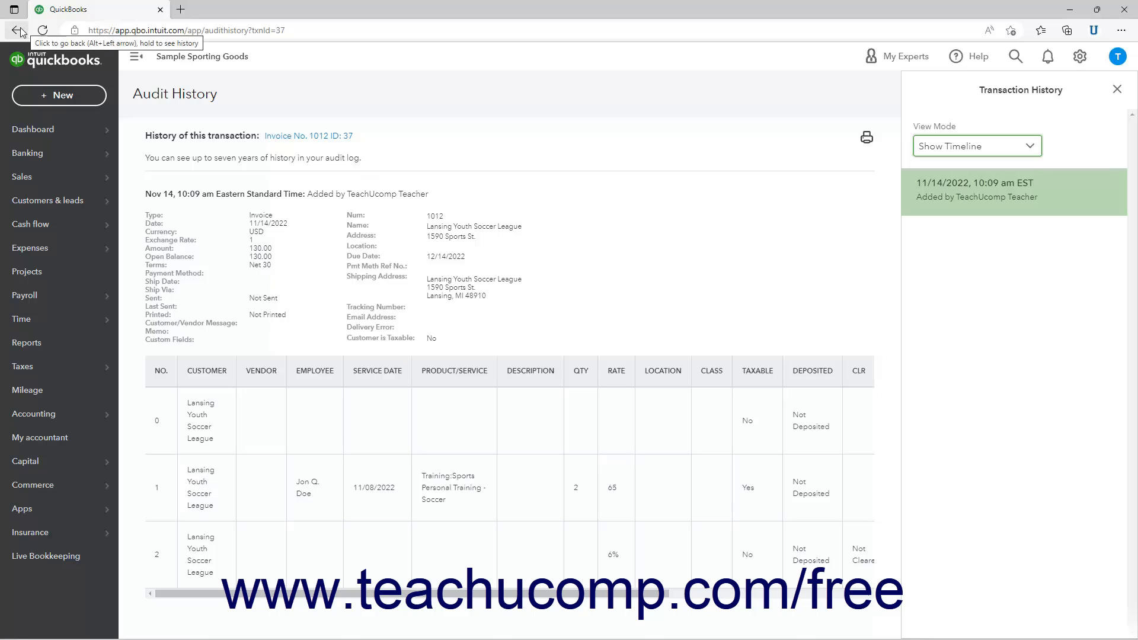